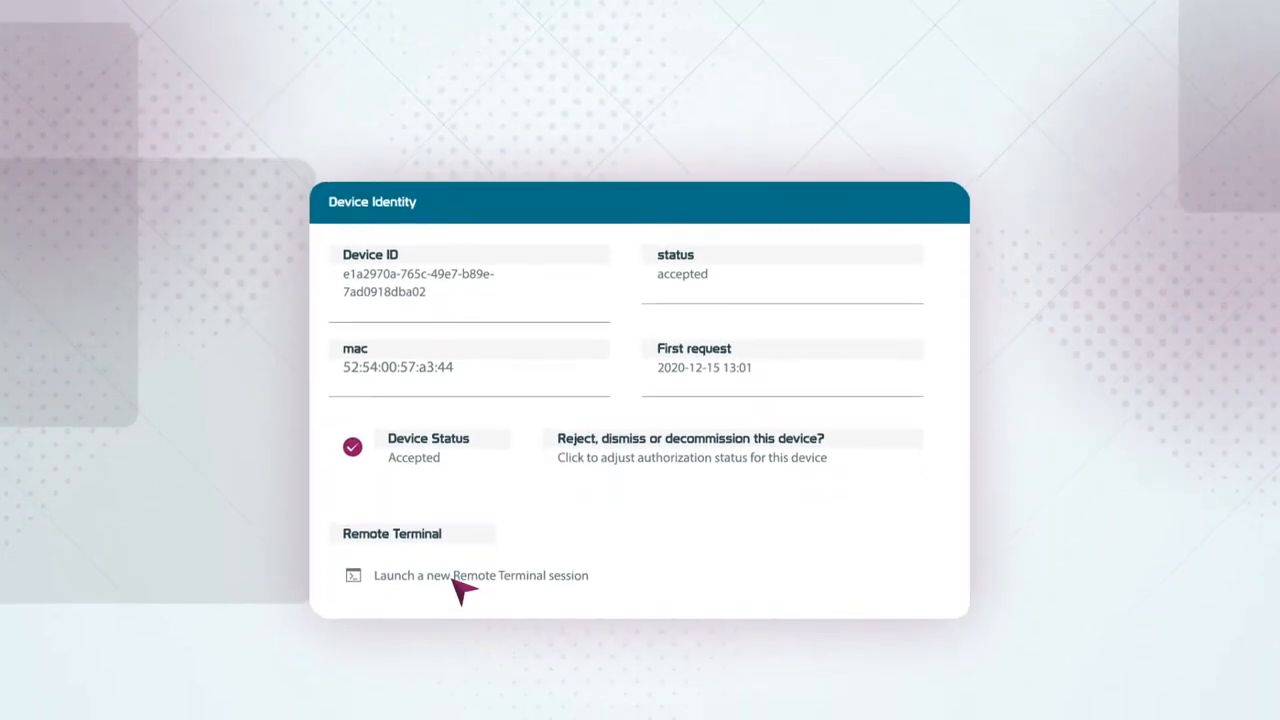
# Launch a Remote Terminal session on the device and run 'whoami'.
pyautogui.click(480, 575)
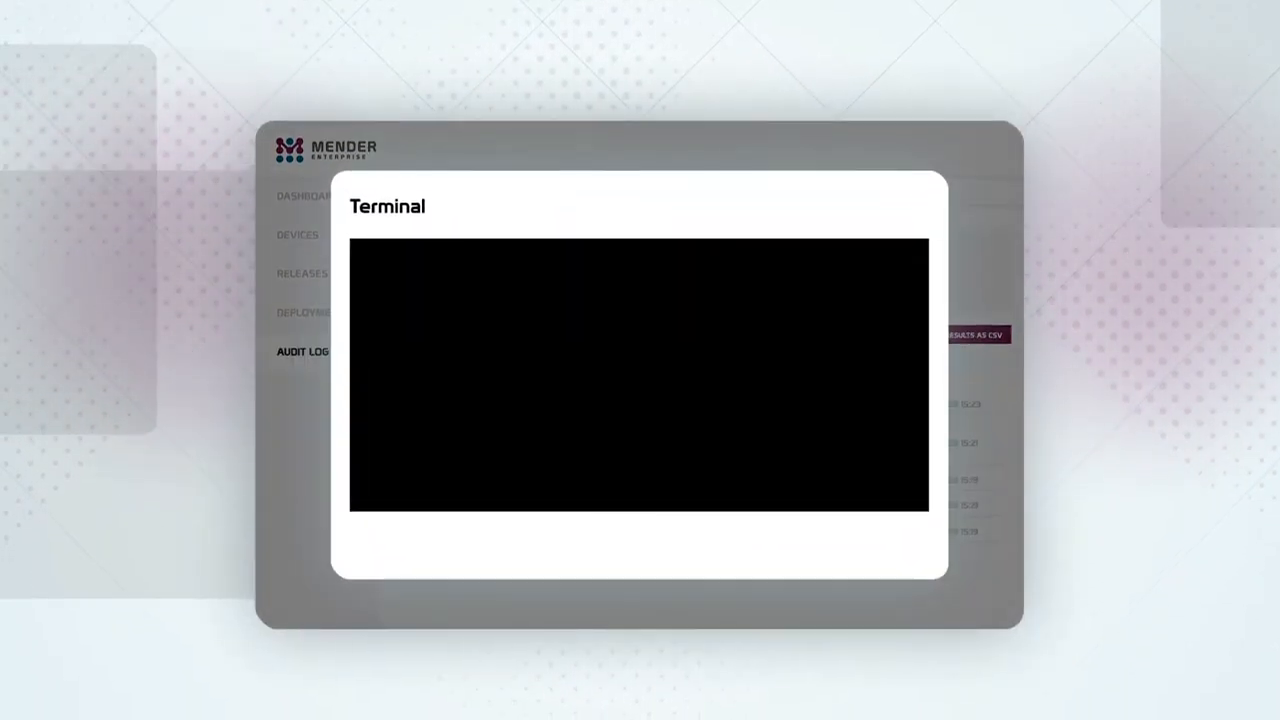
pyautogui.write('whoami')
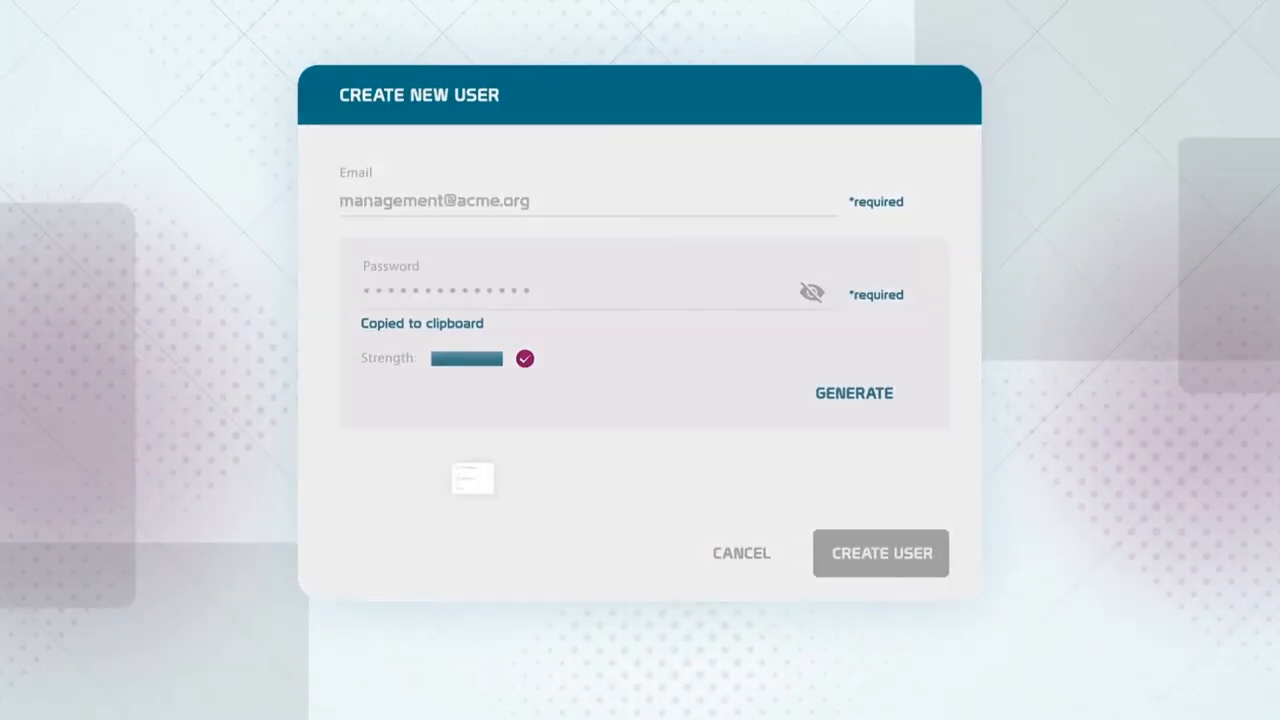
# Assign the new user the 'Read only' role in Create New User.
pyautogui.click(471, 478)
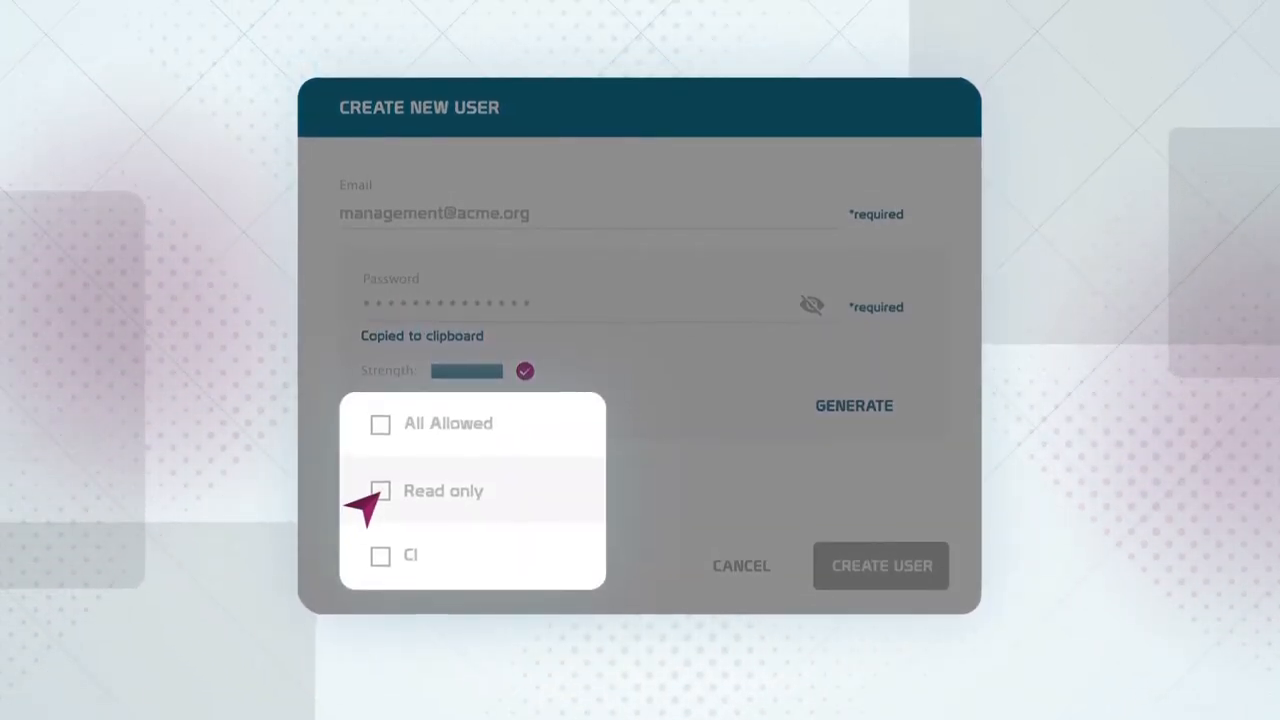
pyautogui.click(380, 490)
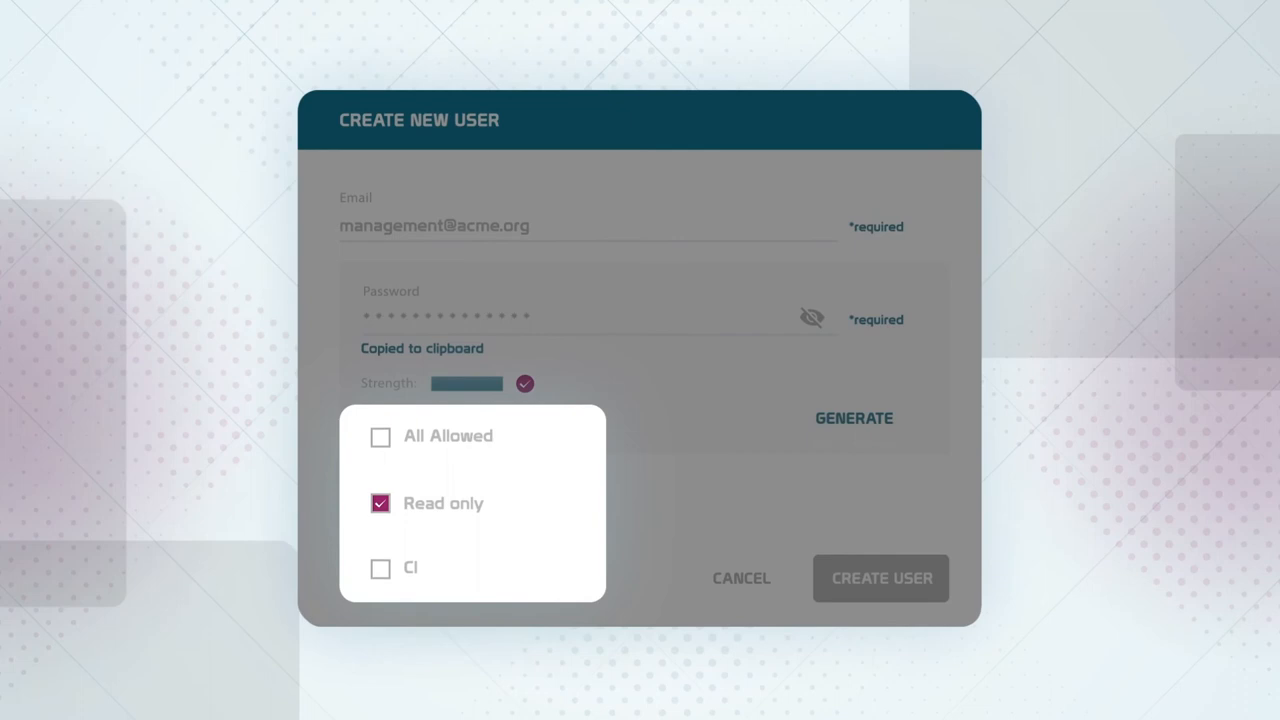
# Save the edited timezone, backend URL and license configuration and apply it to the device.
pyautogui.scroll(-3)
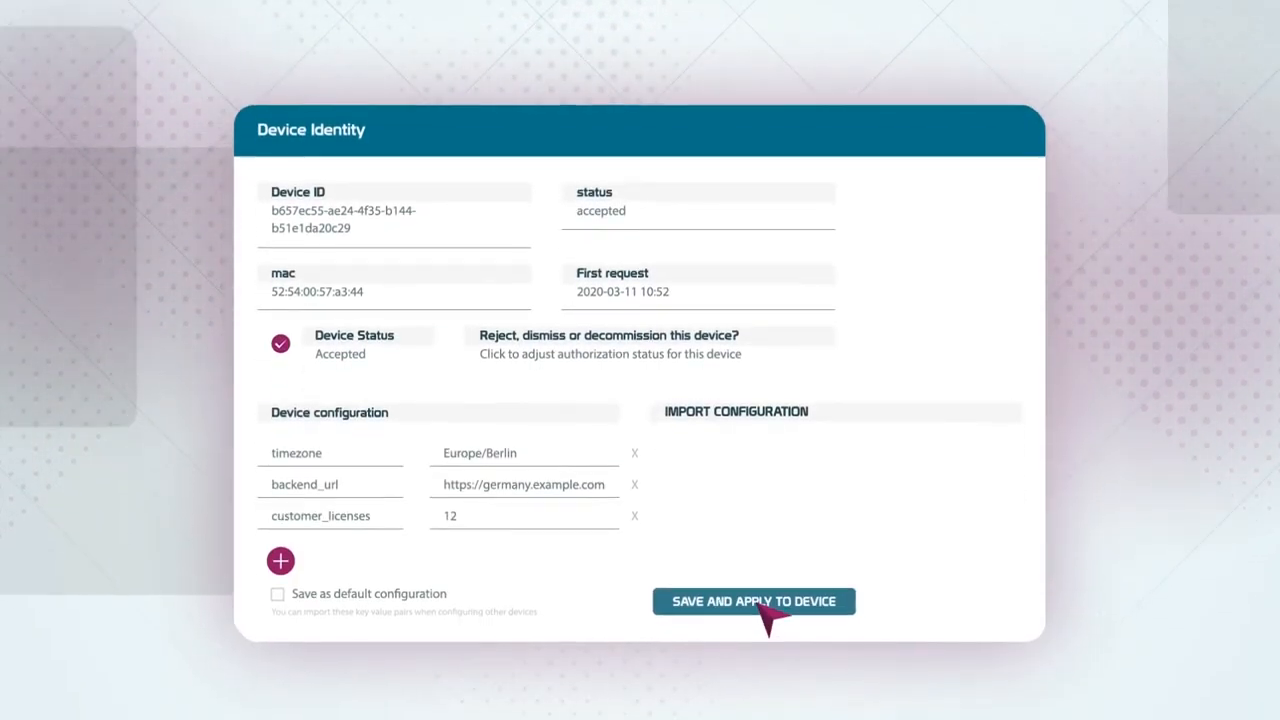
pyautogui.click(753, 601)
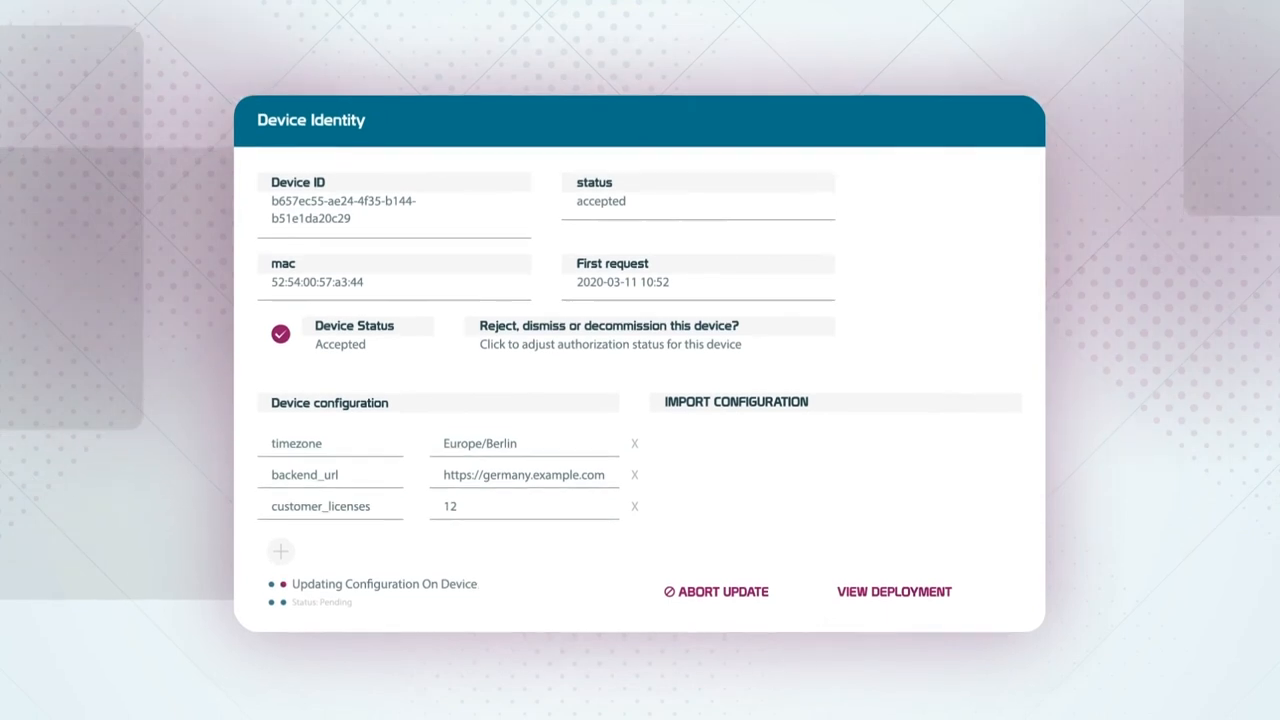